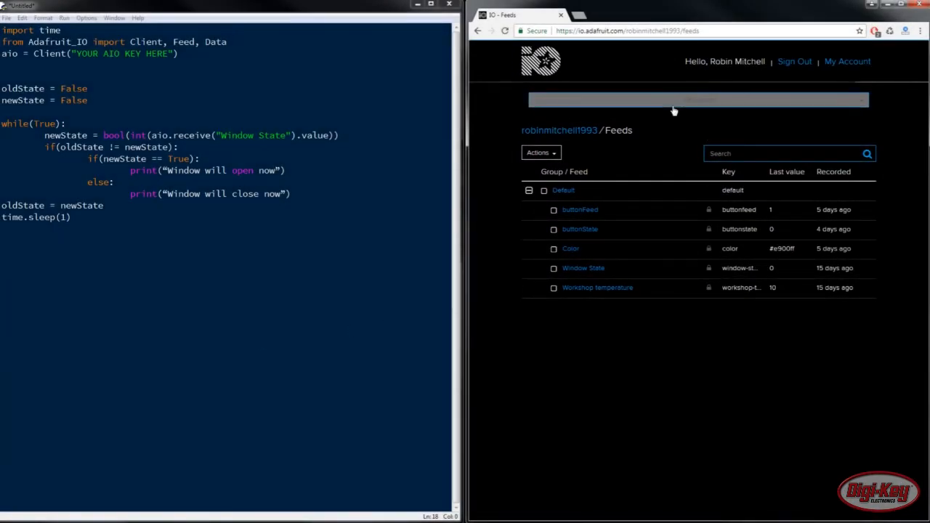
Go to the Triggers page showing the two Workshop temperature triggers and open its Actions list.
{"action": "left_click", "coordinate": [693, 99]}
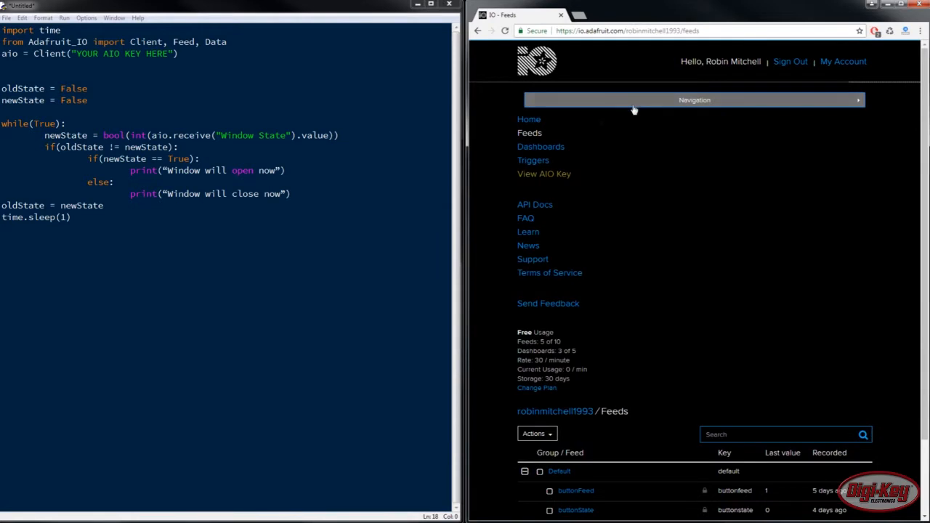
{"action": "left_click", "coordinate": [533, 160]}
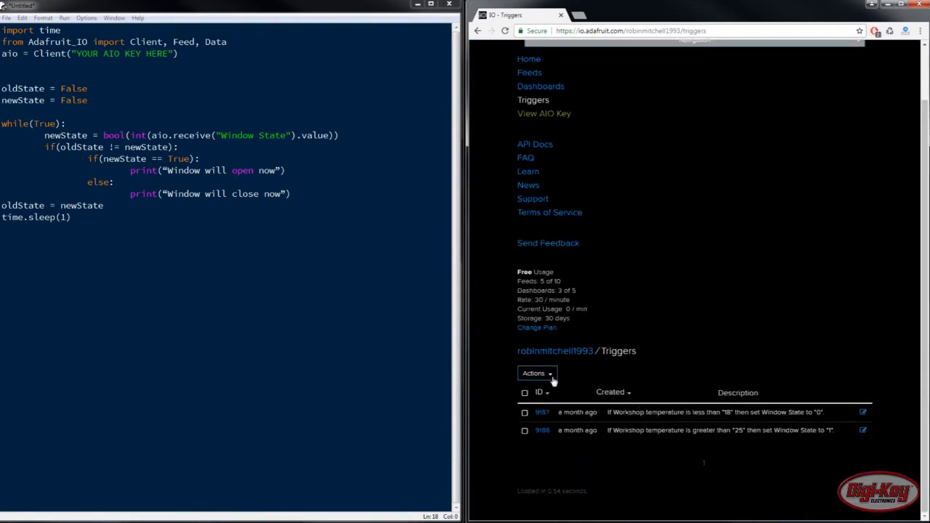
{"action": "left_click", "coordinate": [537, 372]}
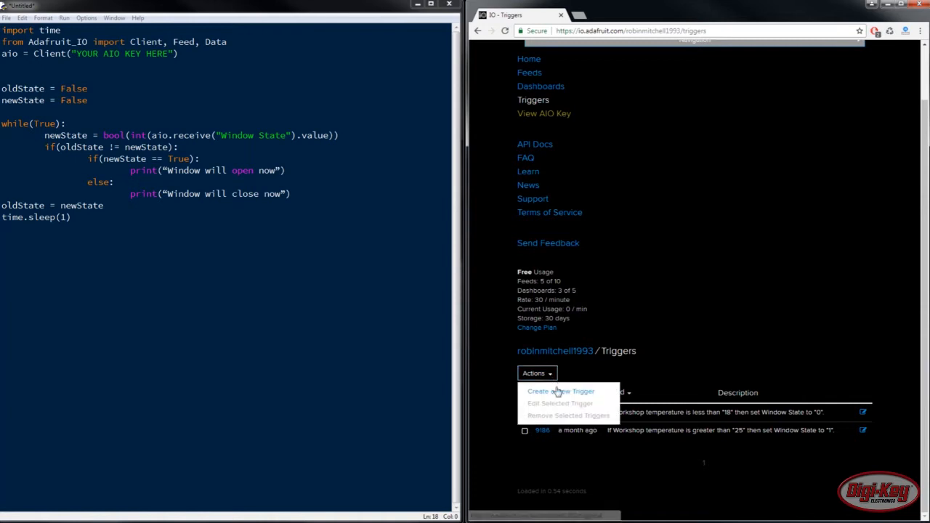
Start a new trigger, choosing the Reactive Trigger type to get a blank form.
{"action": "left_click", "coordinate": [561, 391]}
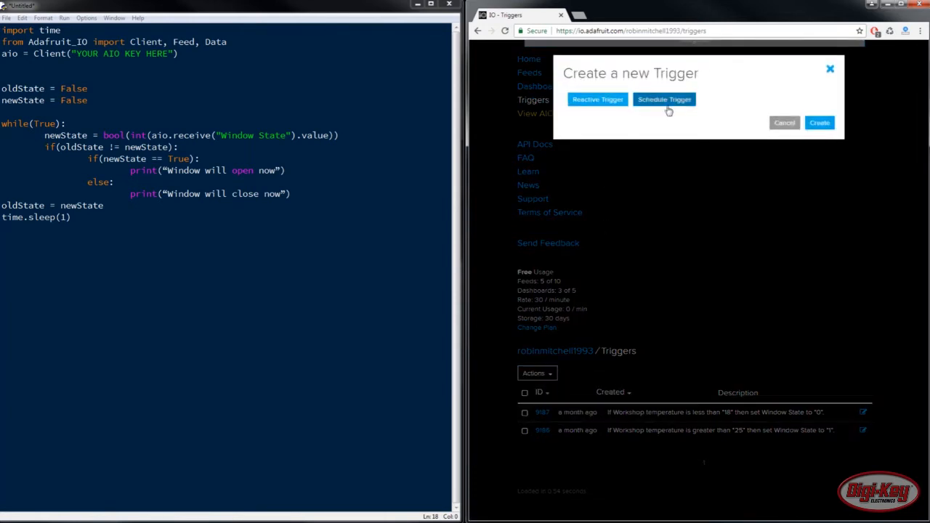
{"action": "left_click", "coordinate": [663, 99]}
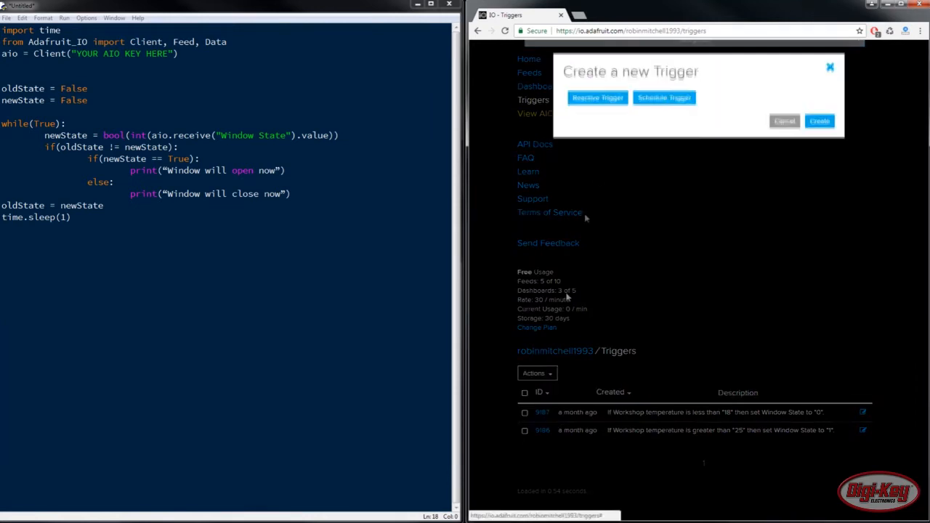
{"action": "left_click", "coordinate": [597, 98]}
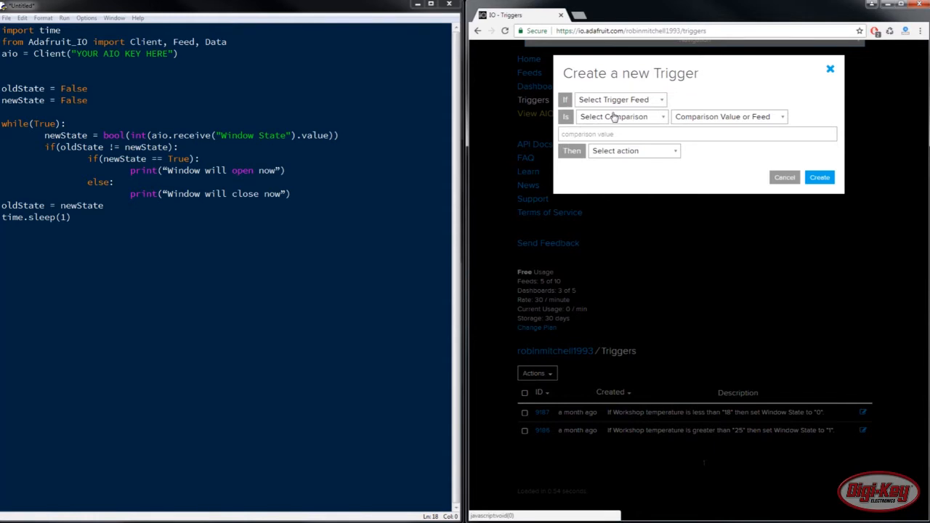
{"action": "mouse_move", "coordinate": [643, 130]}
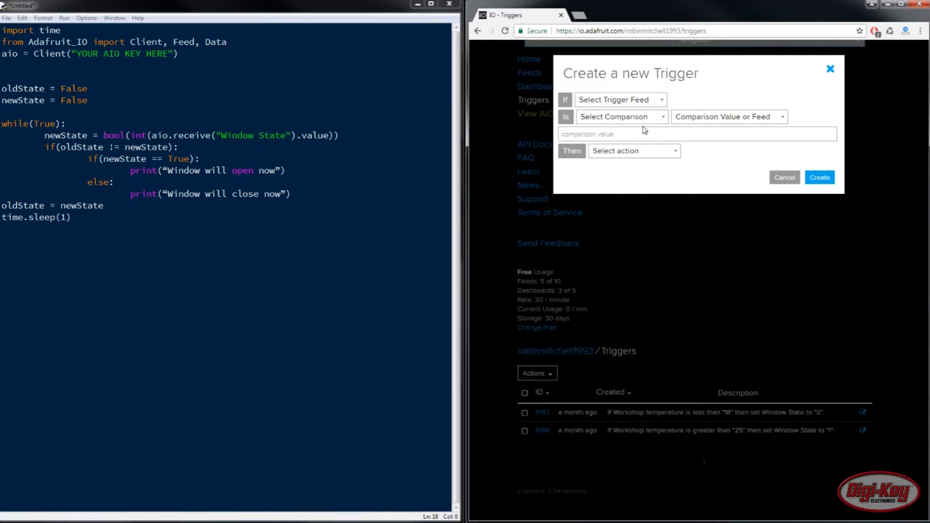
{"action": "mouse_move", "coordinate": [669, 469]}
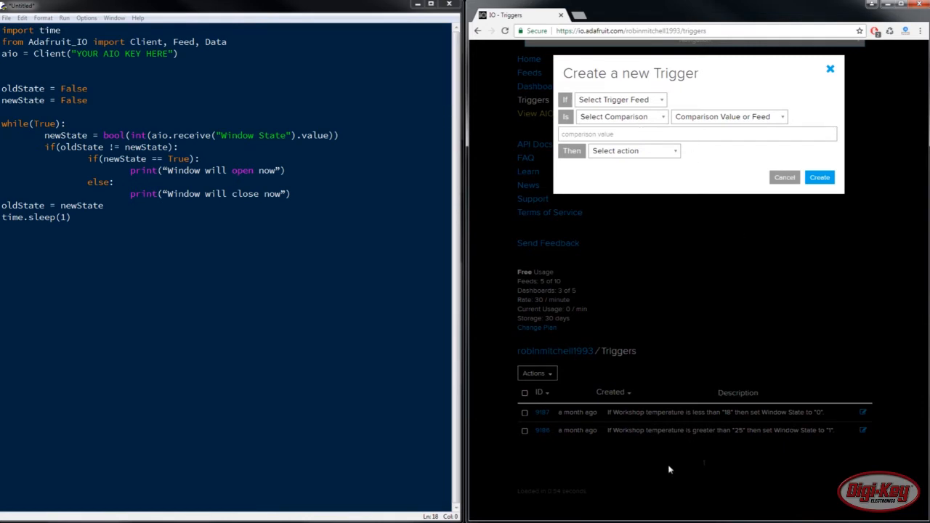
{"action": "mouse_move", "coordinate": [708, 459]}
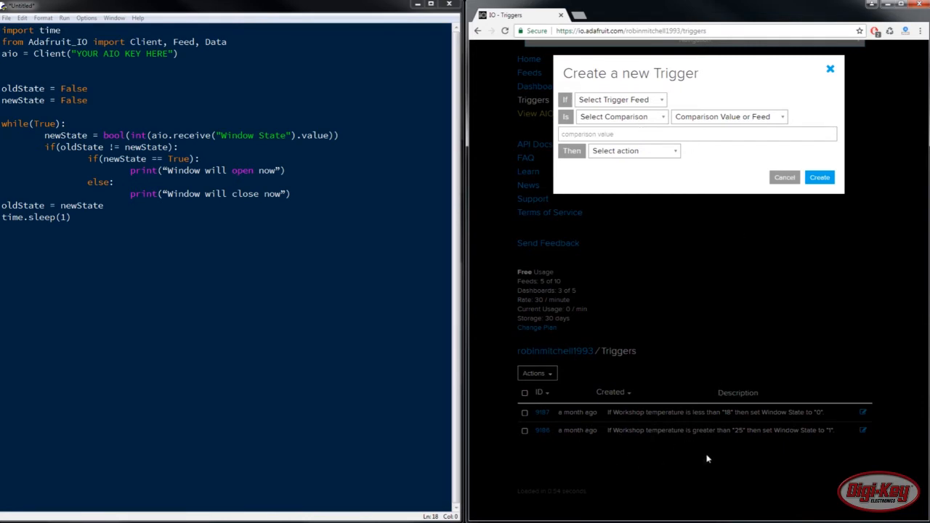
{"action": "mouse_move", "coordinate": [713, 454]}
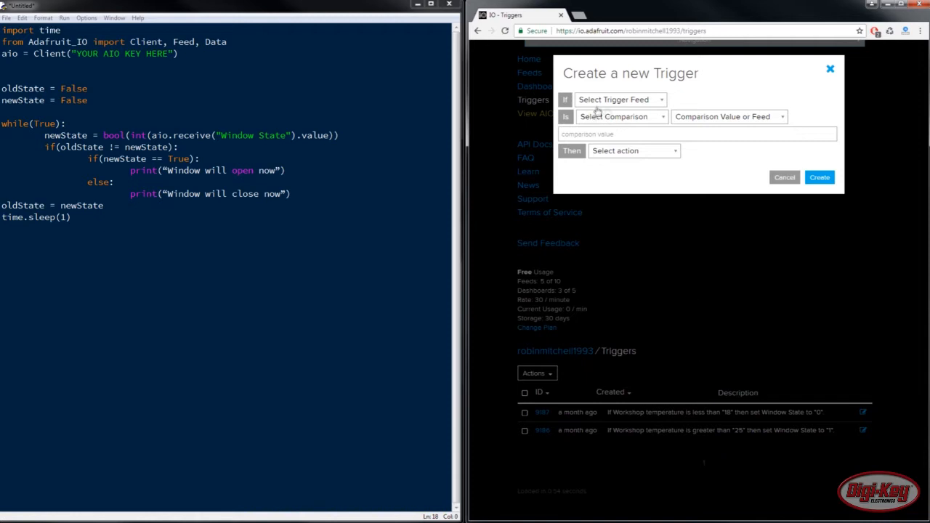
Fill the trigger: Workshop temperature greater than 25 publishes 1 to Window State.
{"action": "left_click", "coordinate": [618, 100]}
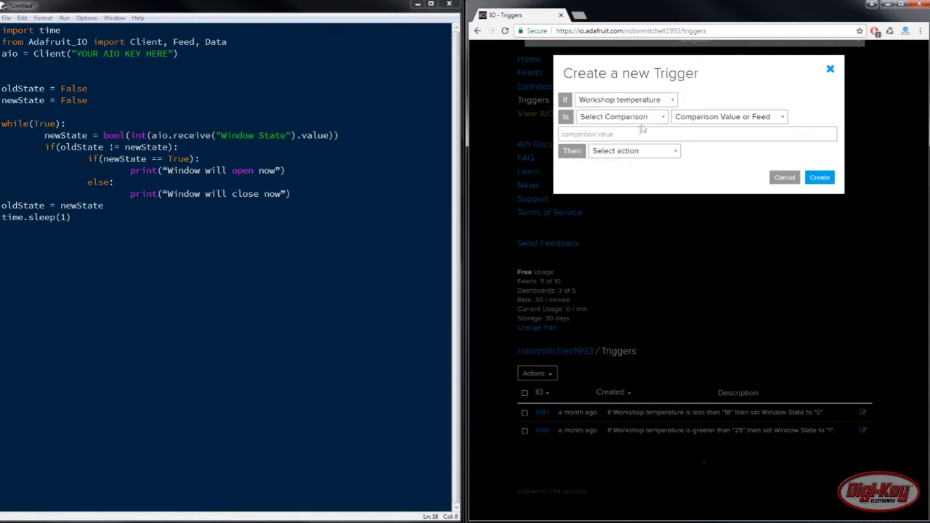
{"action": "left_click", "coordinate": [727, 116]}
{"action": "type", "text": "2"}
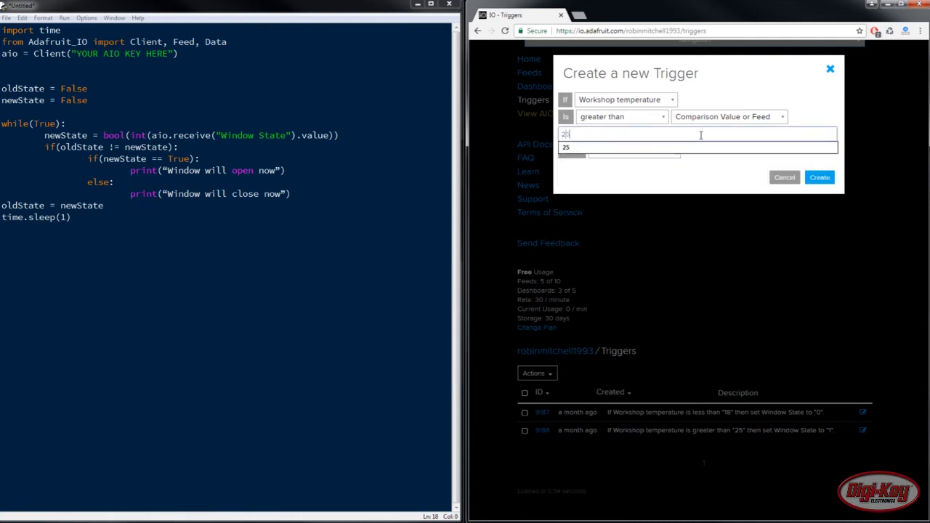
{"action": "left_click", "coordinate": [632, 151]}
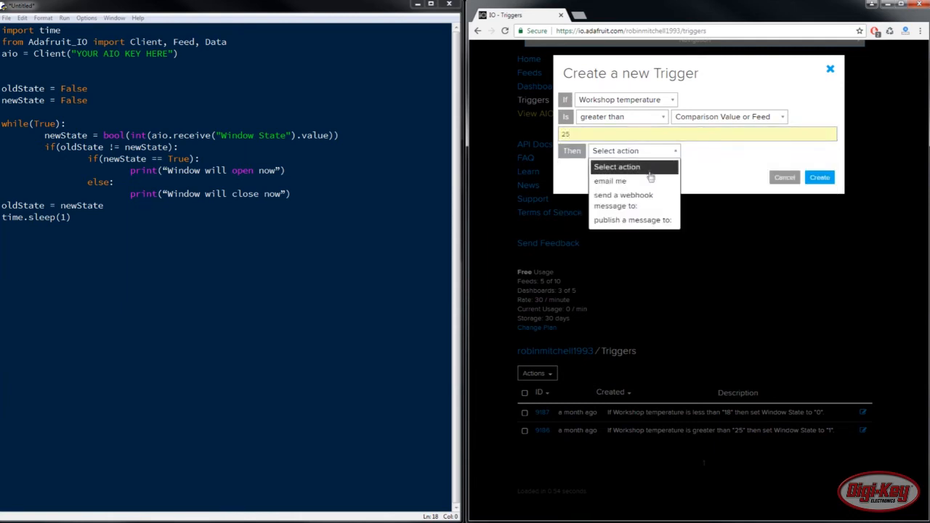
{"action": "left_click", "coordinate": [632, 219]}
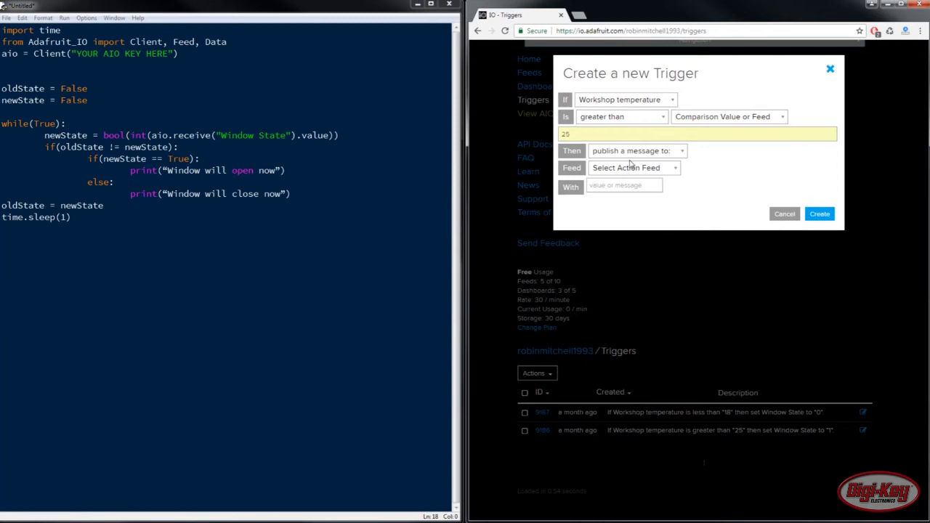
{"action": "left_click", "coordinate": [632, 167]}
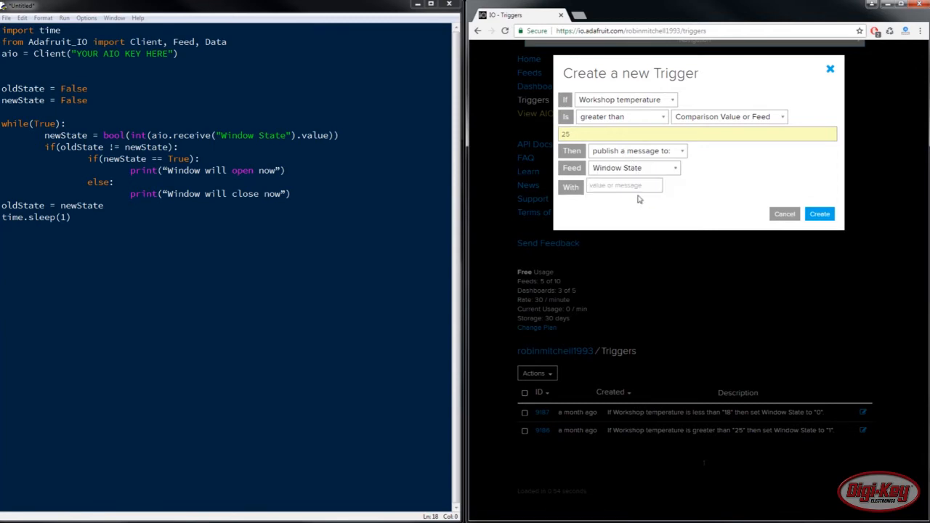
{"action": "type", "text": "1"}
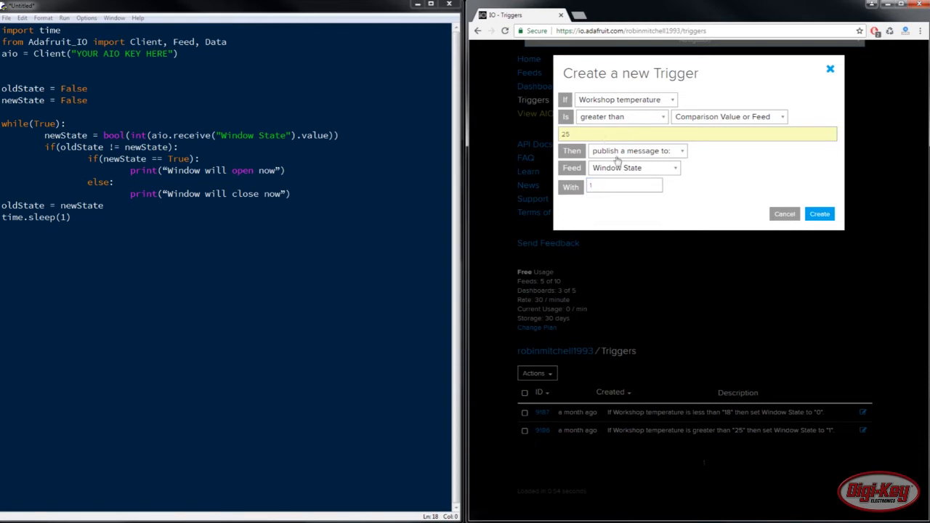
{"action": "mouse_move", "coordinate": [576, 187]}
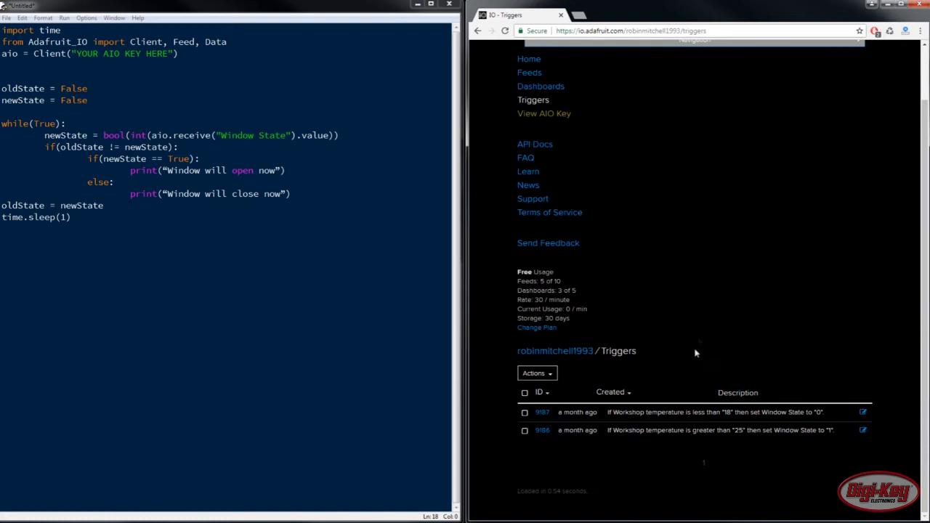
{"action": "mouse_move", "coordinate": [722, 484]}
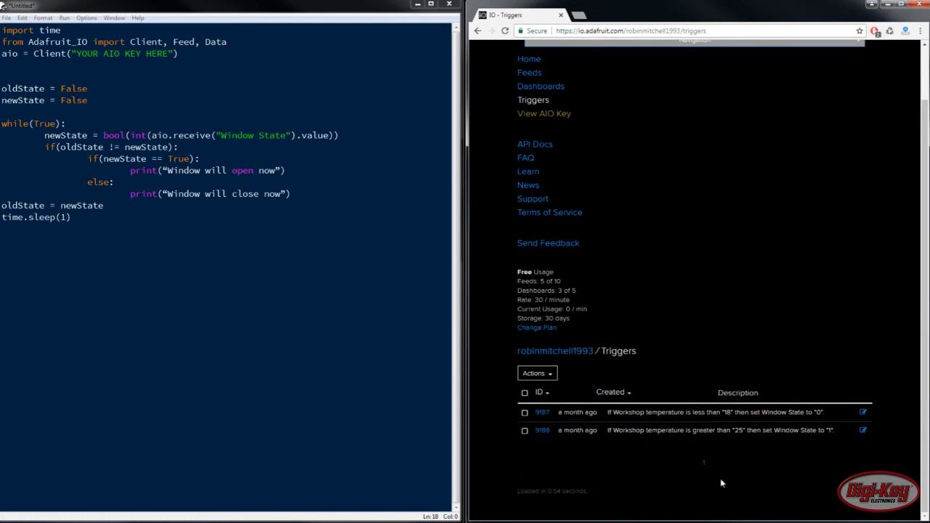
{"action": "mouse_move", "coordinate": [712, 474]}
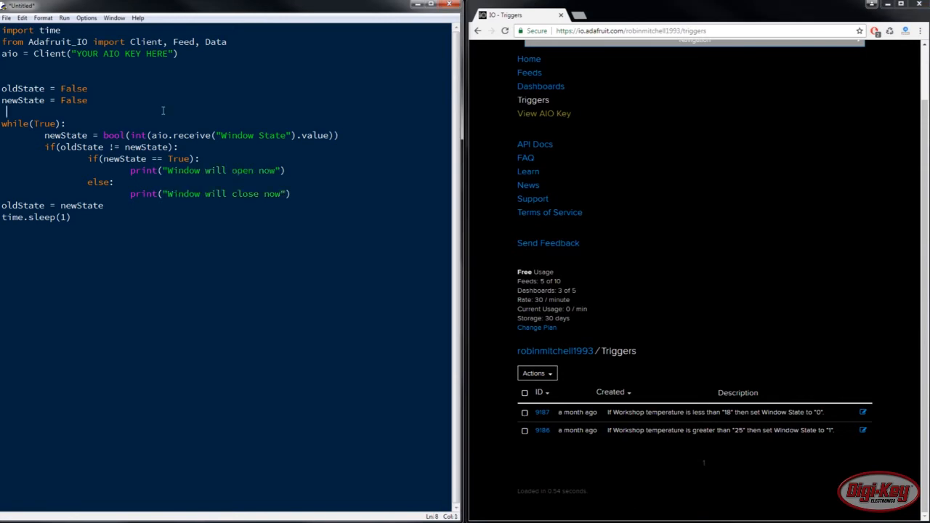
{"action": "left_click_drag", "start_coordinate": [0, 88], "coordinate": [87, 100]}
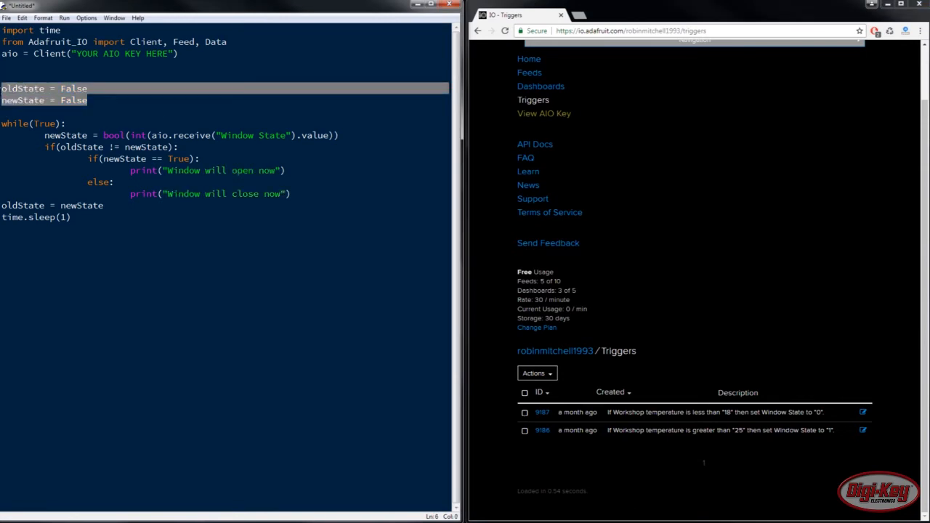
{"action": "left_click", "coordinate": [139, 111]}
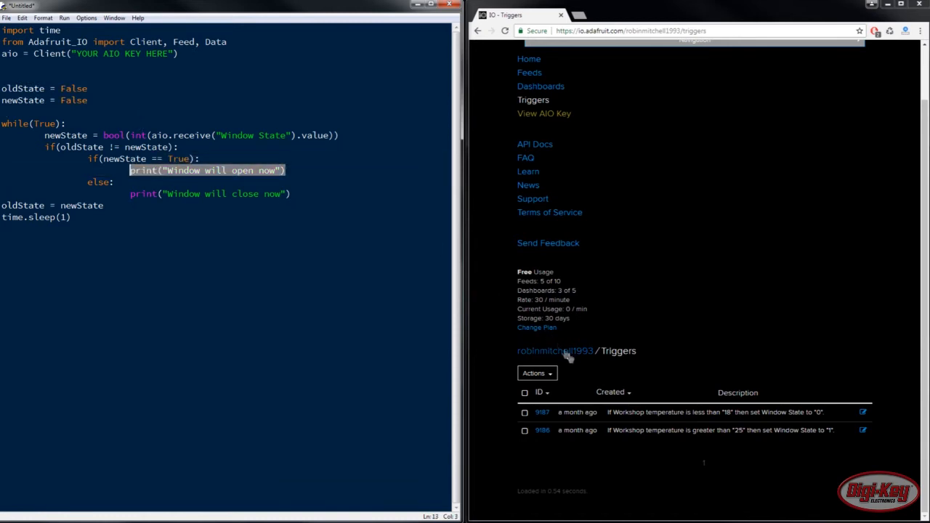
{"action": "left_click", "coordinate": [174, 124]}
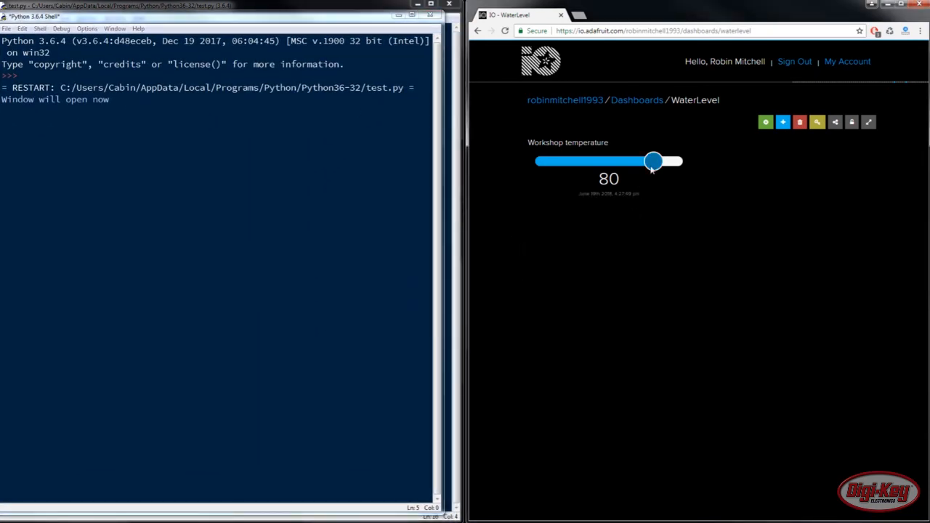
Drag the Workshop temperature slider from 80 down to 10, then up to 40.
{"action": "left_click_drag", "start_coordinate": [654, 161], "coordinate": [565, 160]}
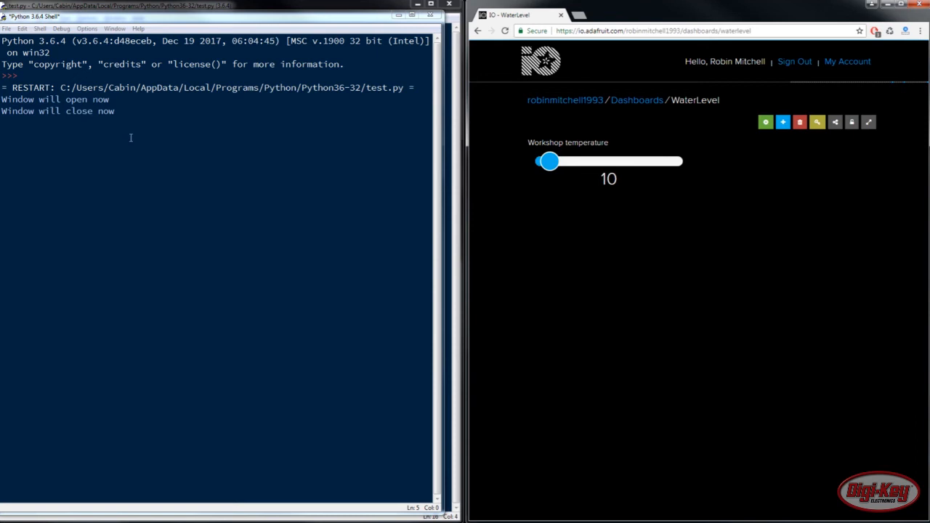
{"action": "left_click_drag", "start_coordinate": [549, 162], "coordinate": [594, 161]}
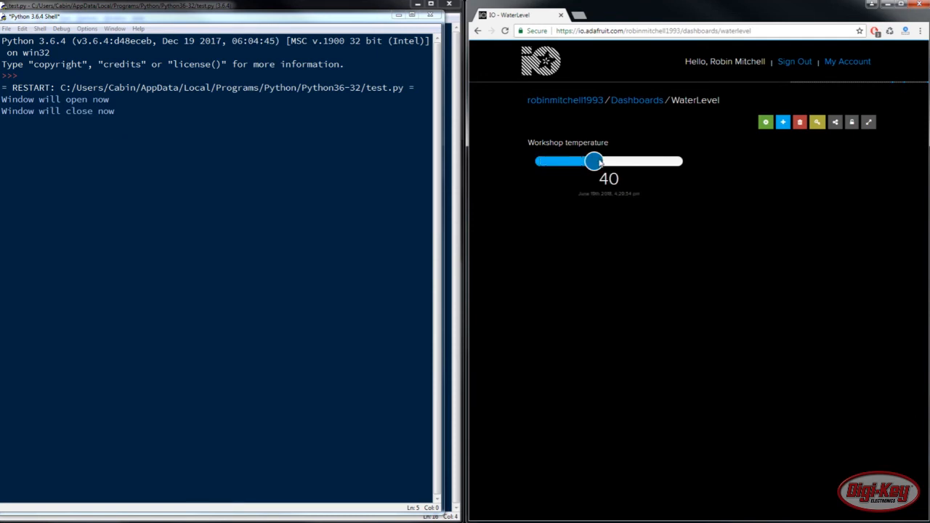